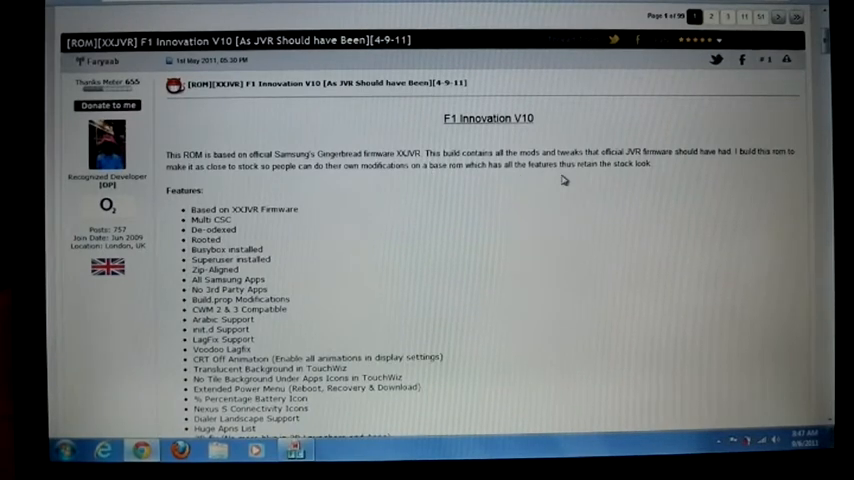
pyautogui.moveTo(658, 178)
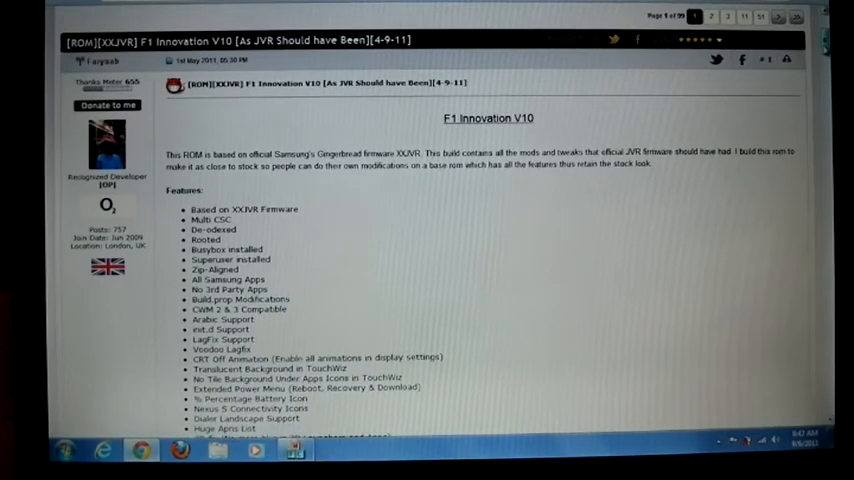
pyautogui.scroll(-3)
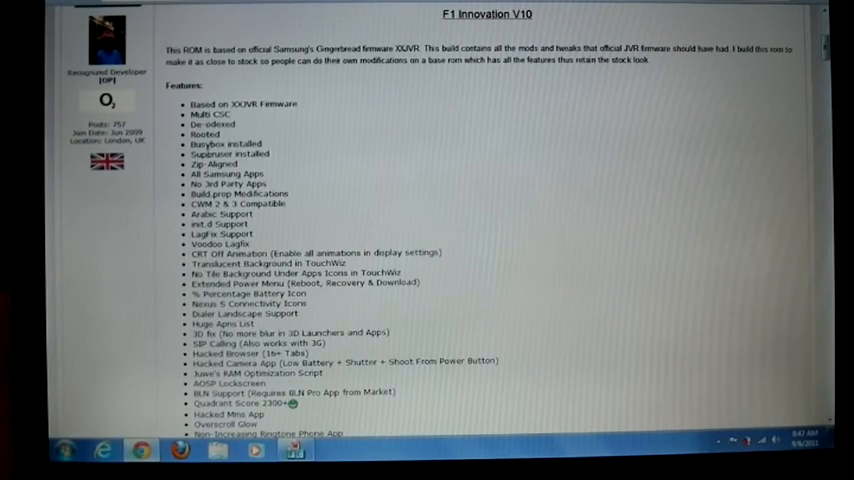
pyautogui.scroll(-3)
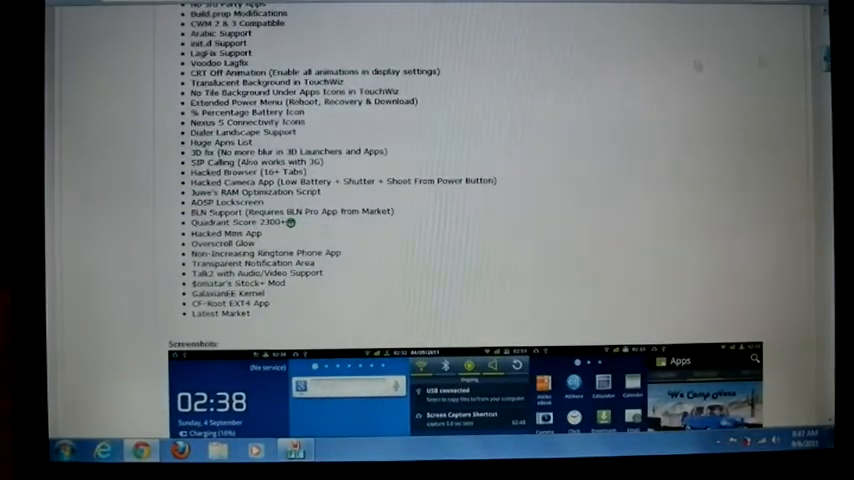